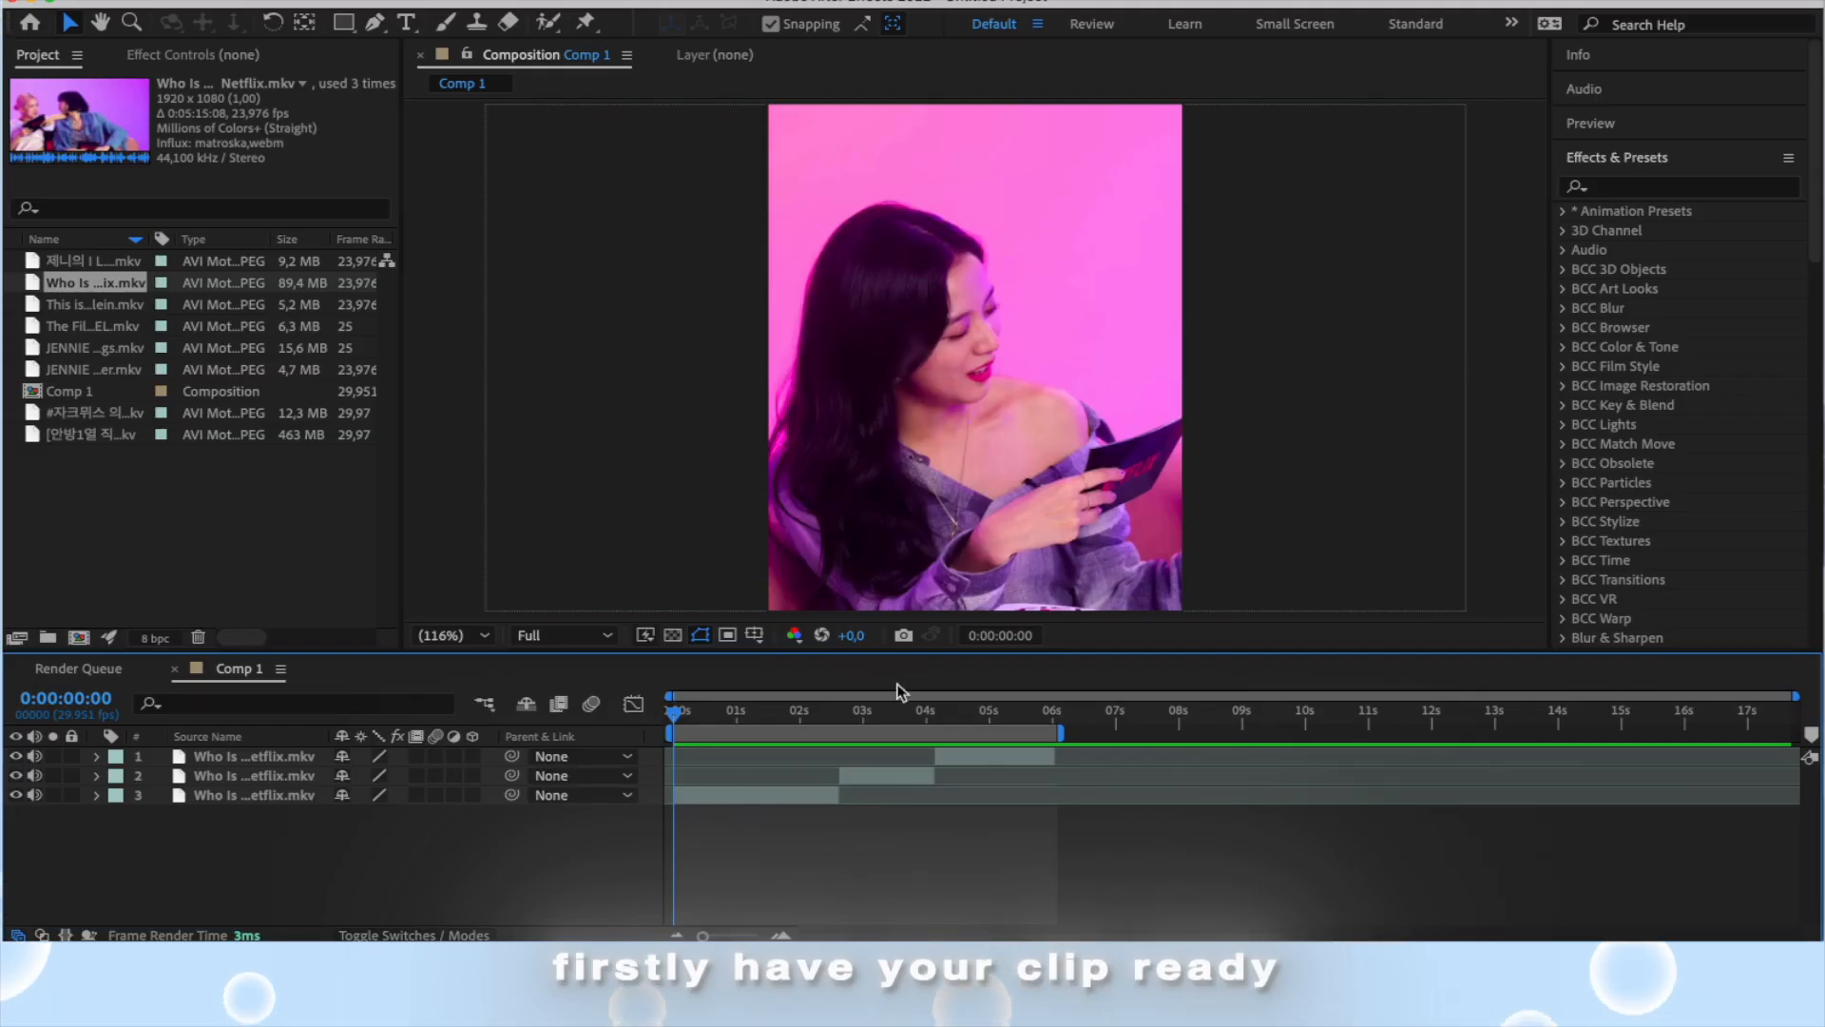
Step: Add a text layer over the first clip with the caption 'I MUST BE IN A MUSEUM'
left_click(811, 711)
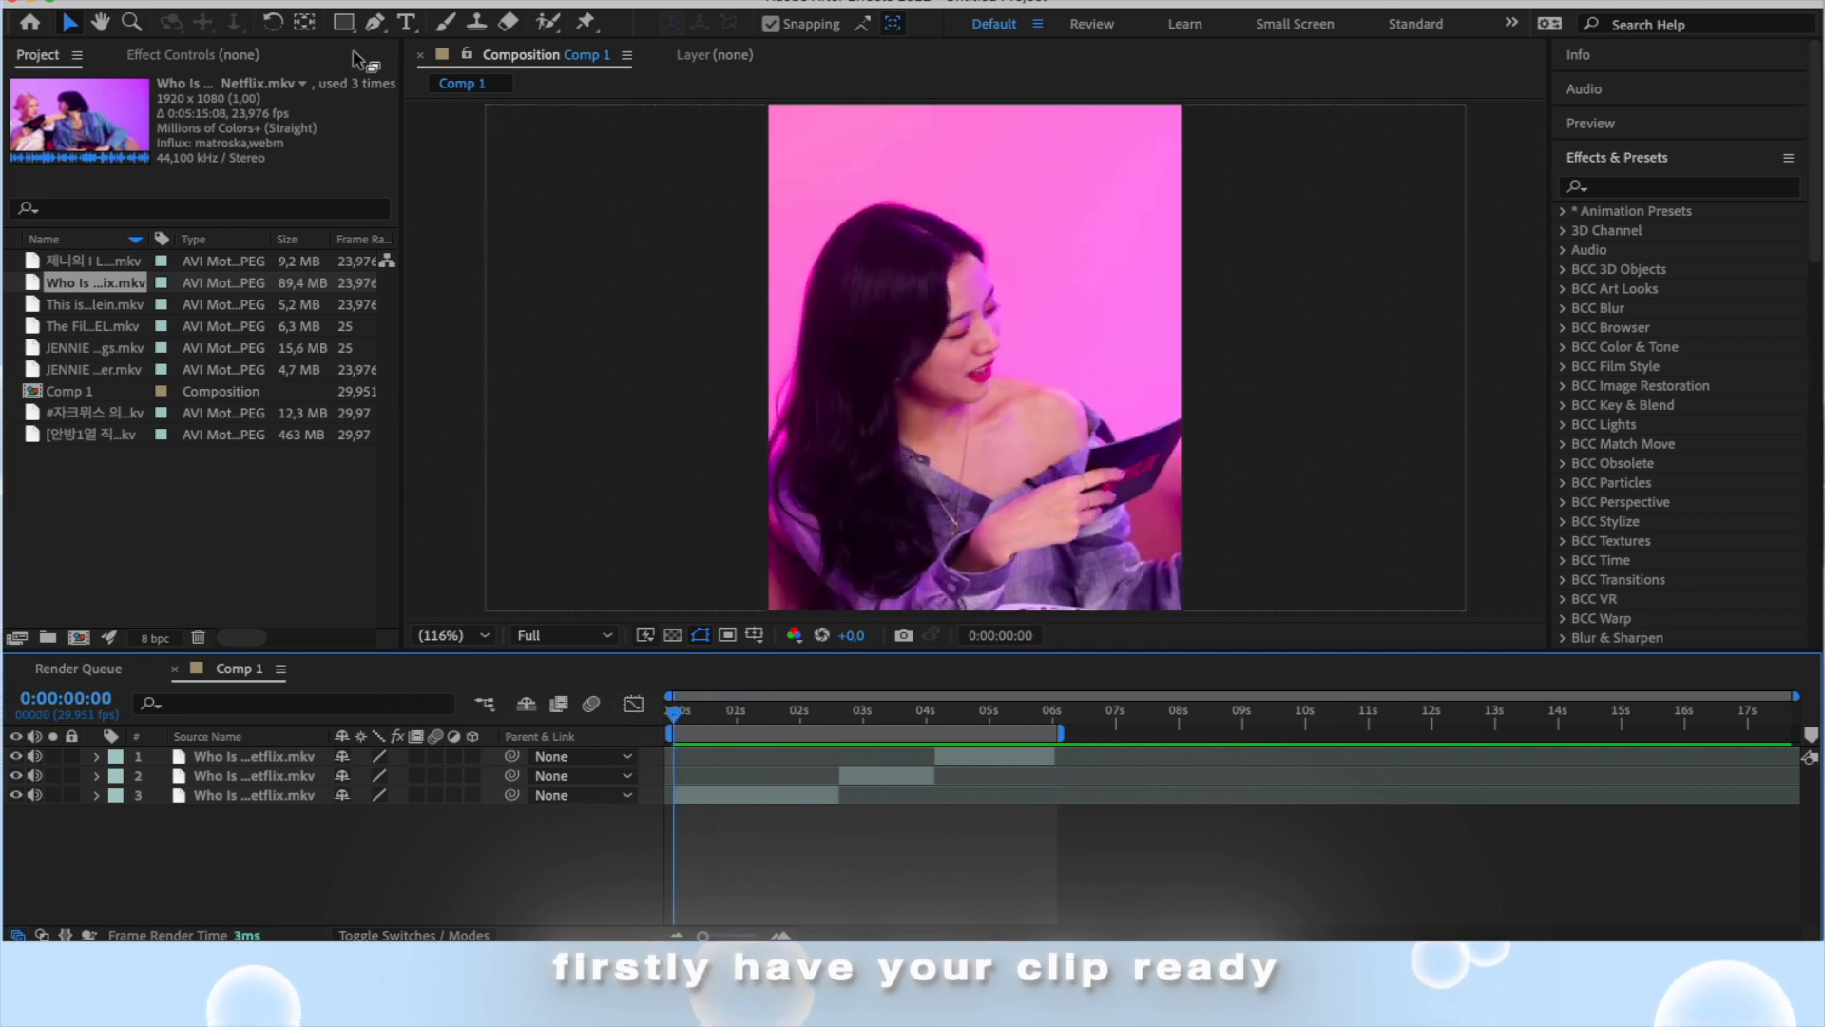
type("I MUST BE IN A MUSEUM")
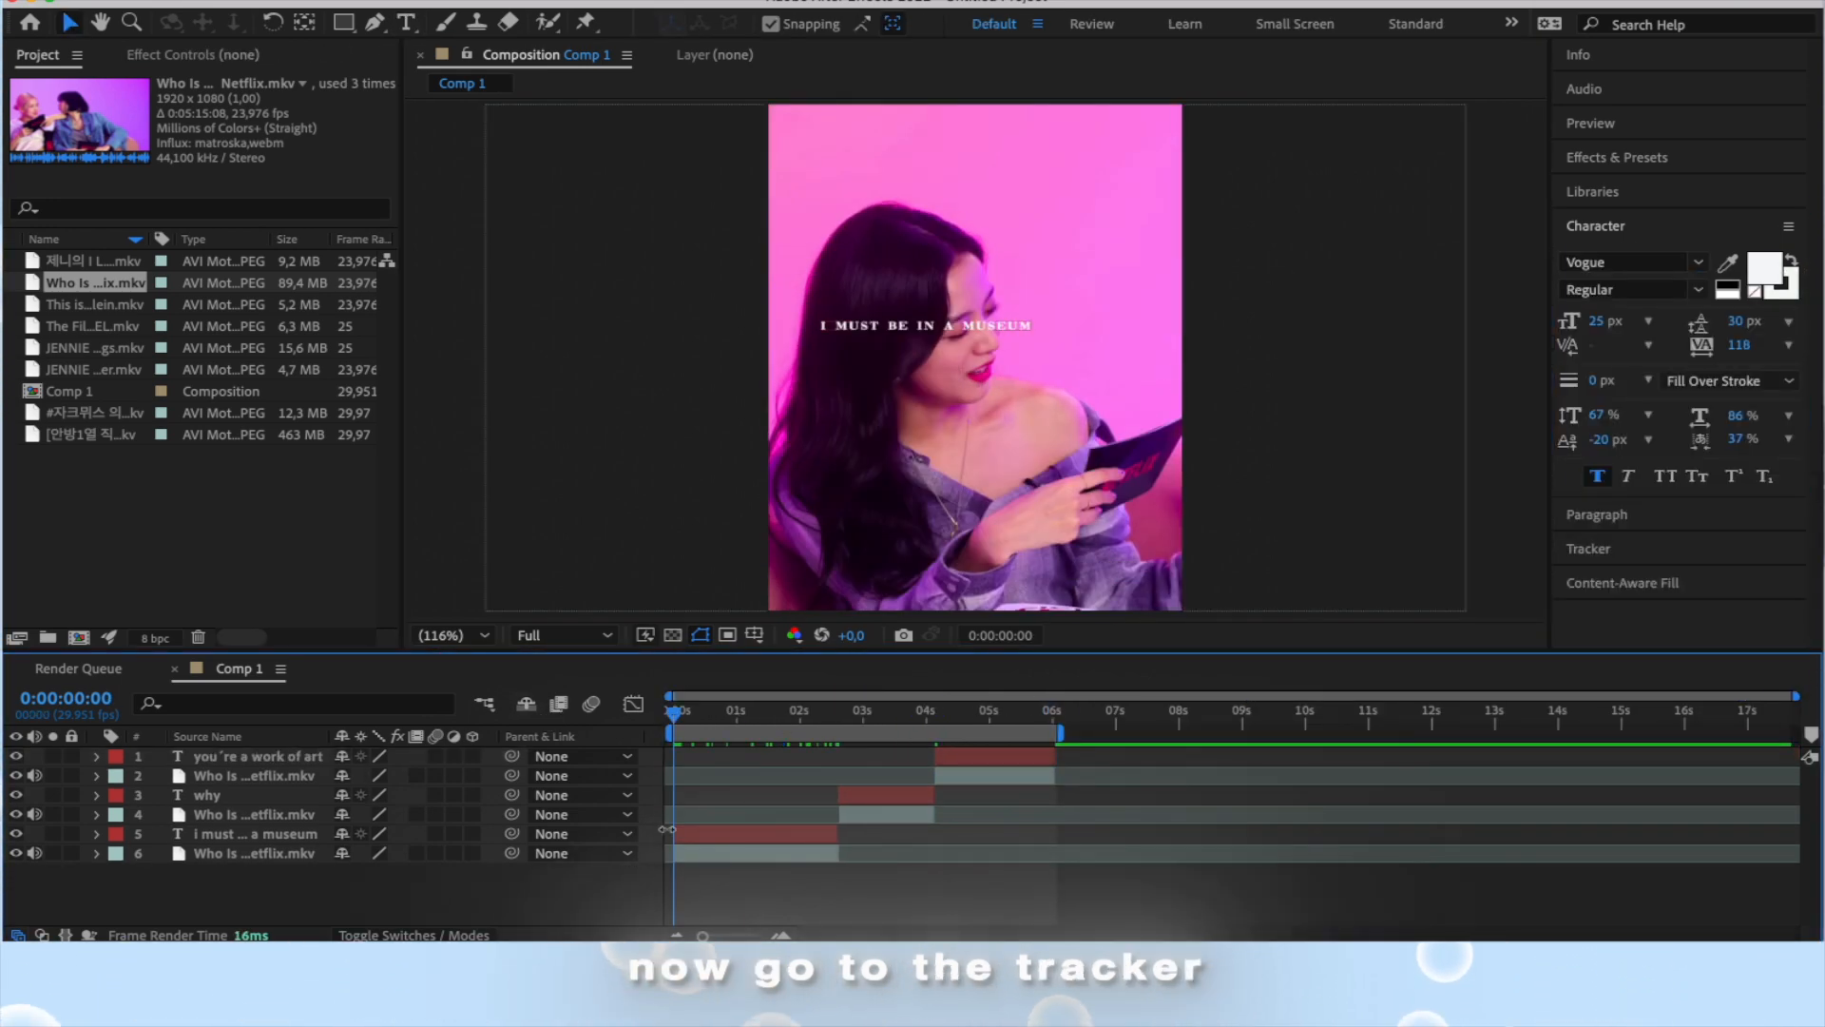
Step: Run Track Motion on the first clip to follow the woman's face, choosing the receiving layer
left_click(256, 852)
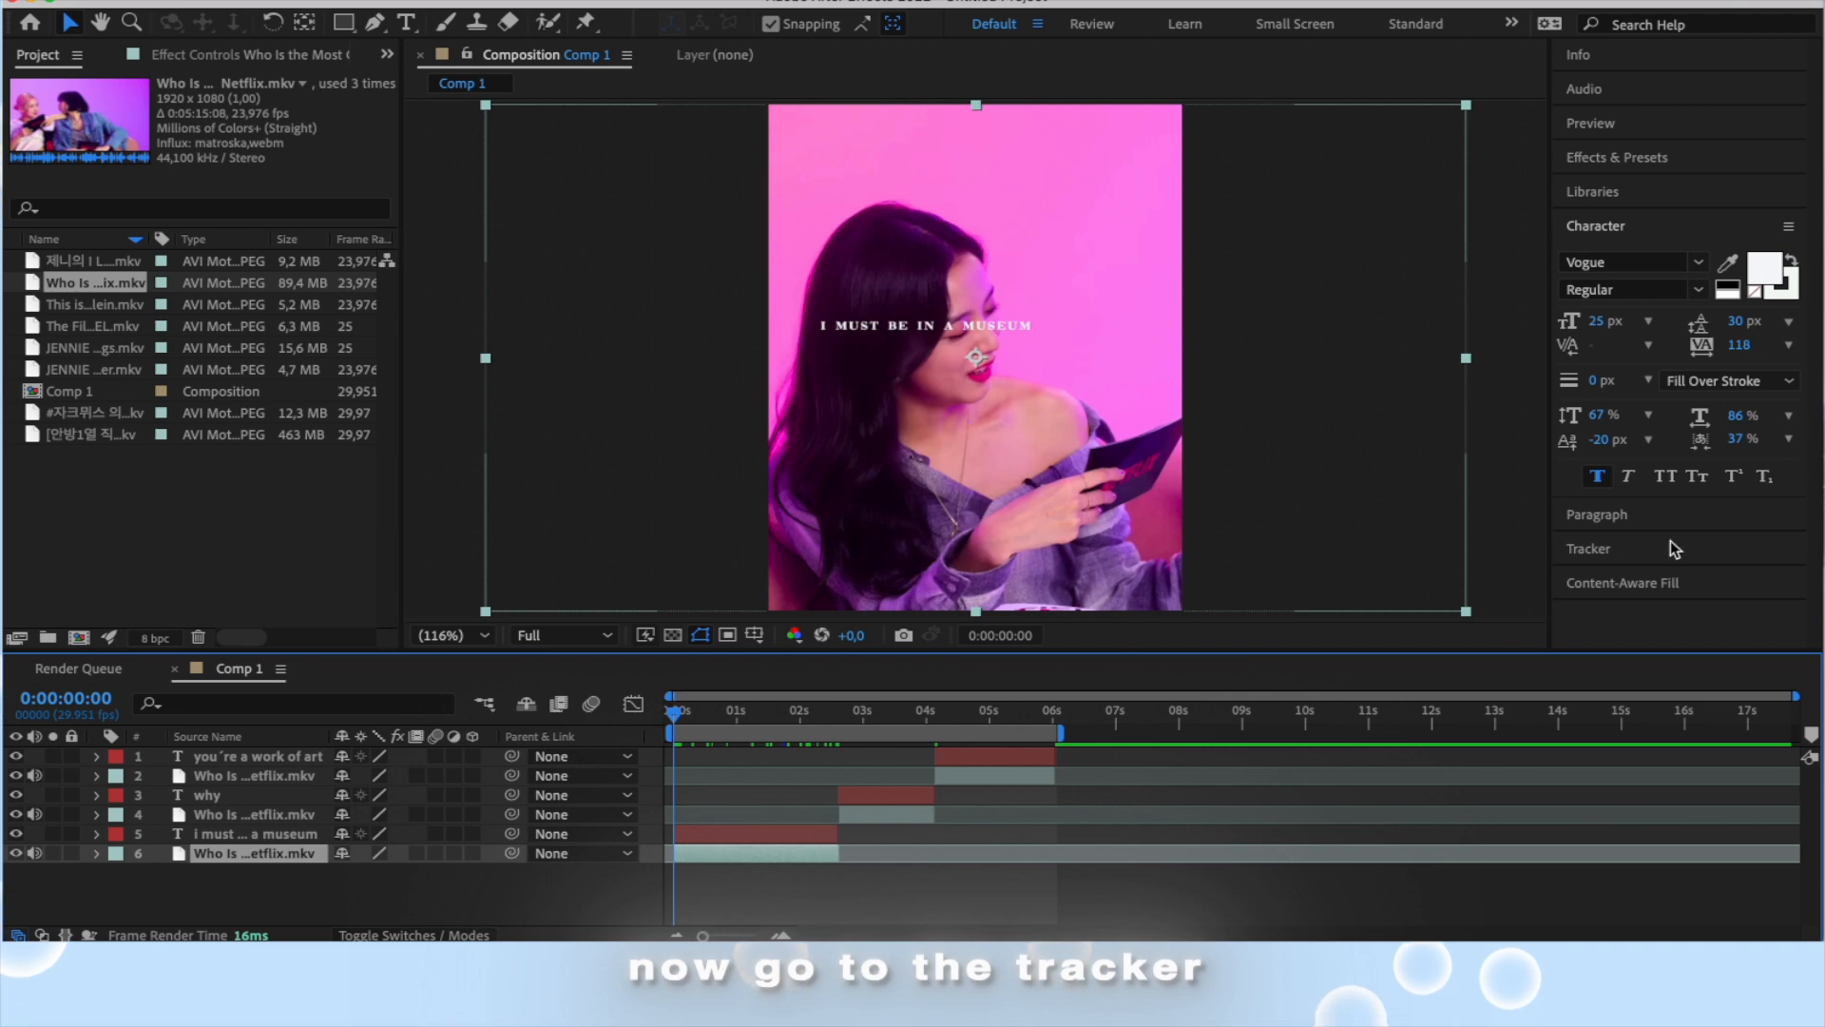
left_click(1587, 548)
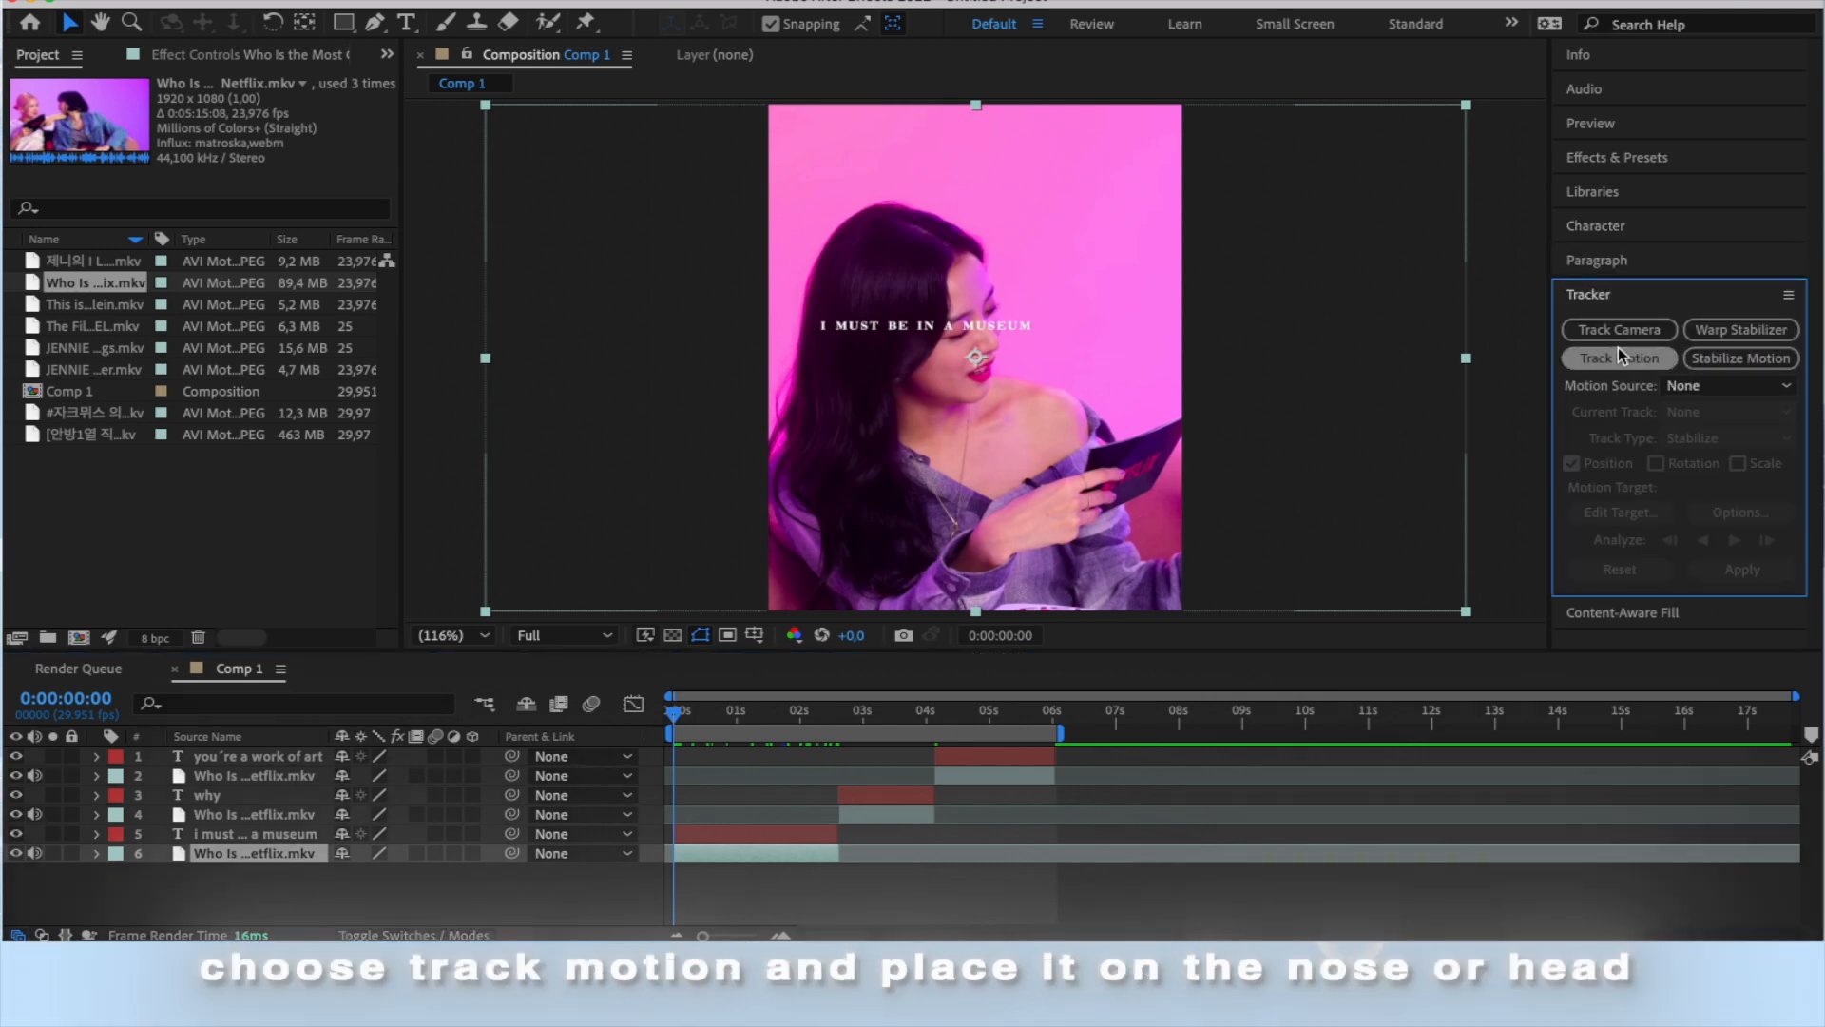
left_click(1618, 357)
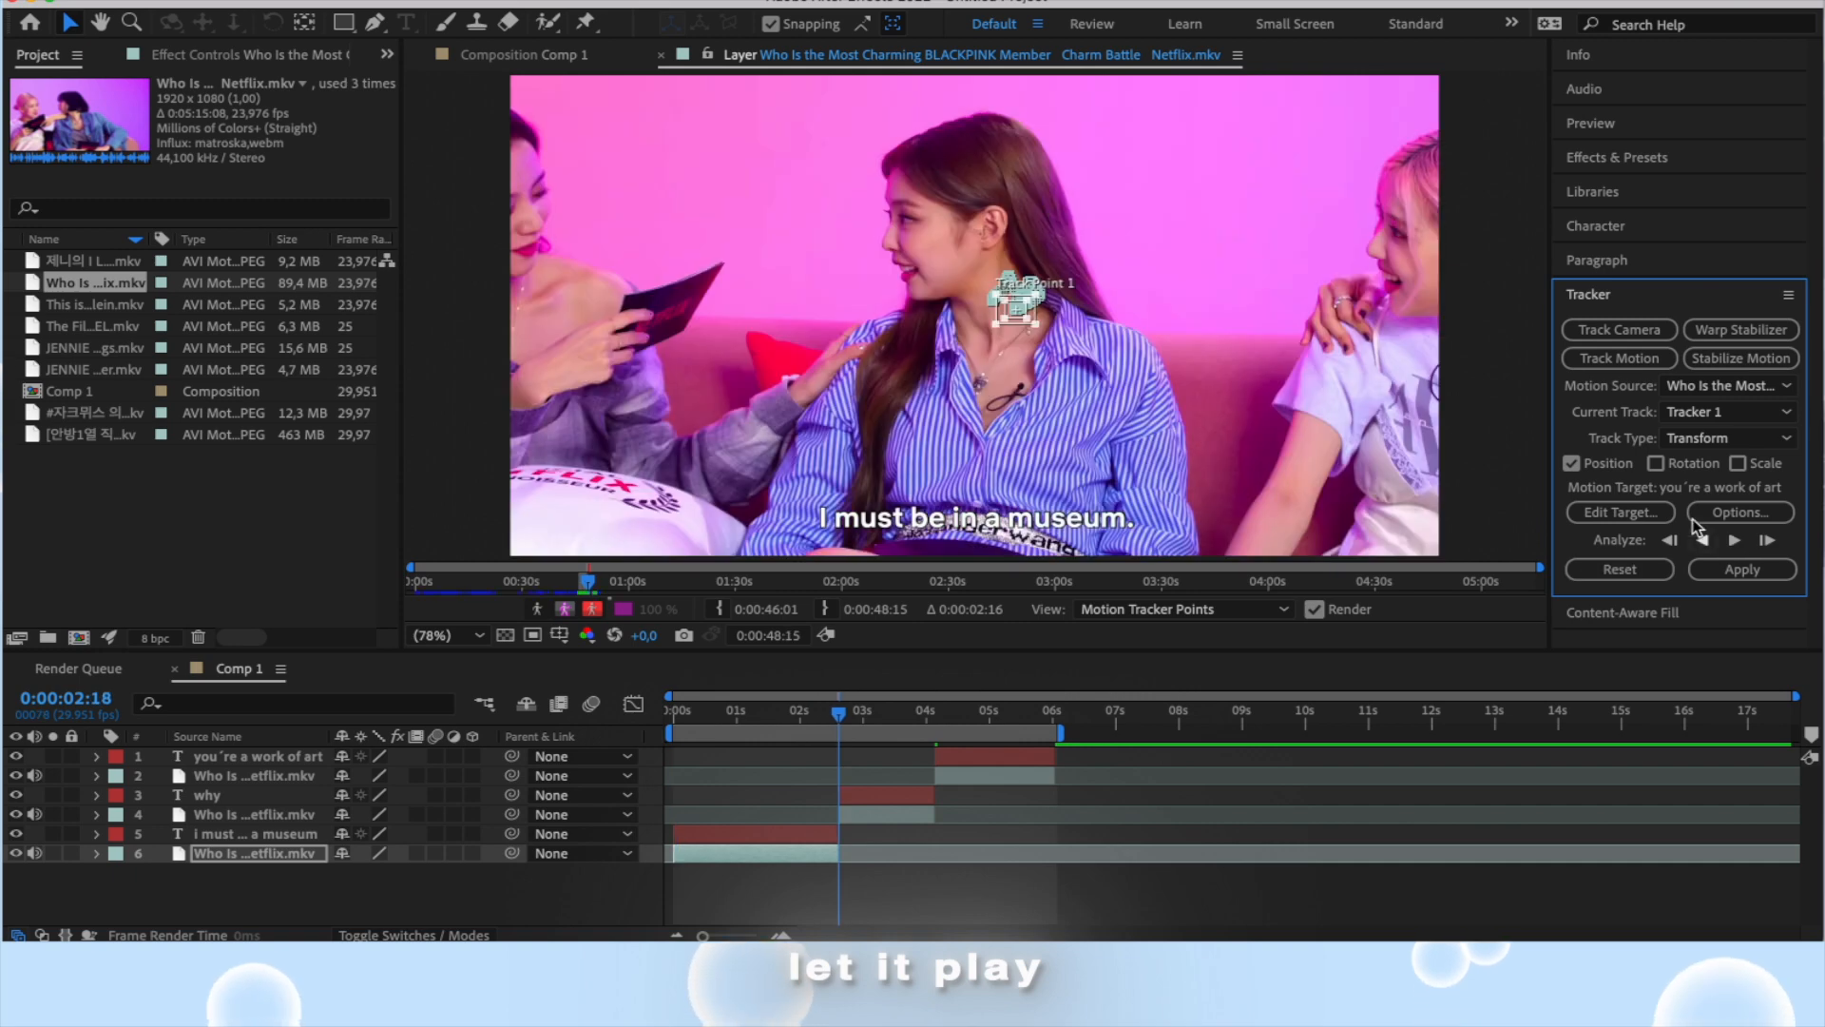
left_click(1617, 513)
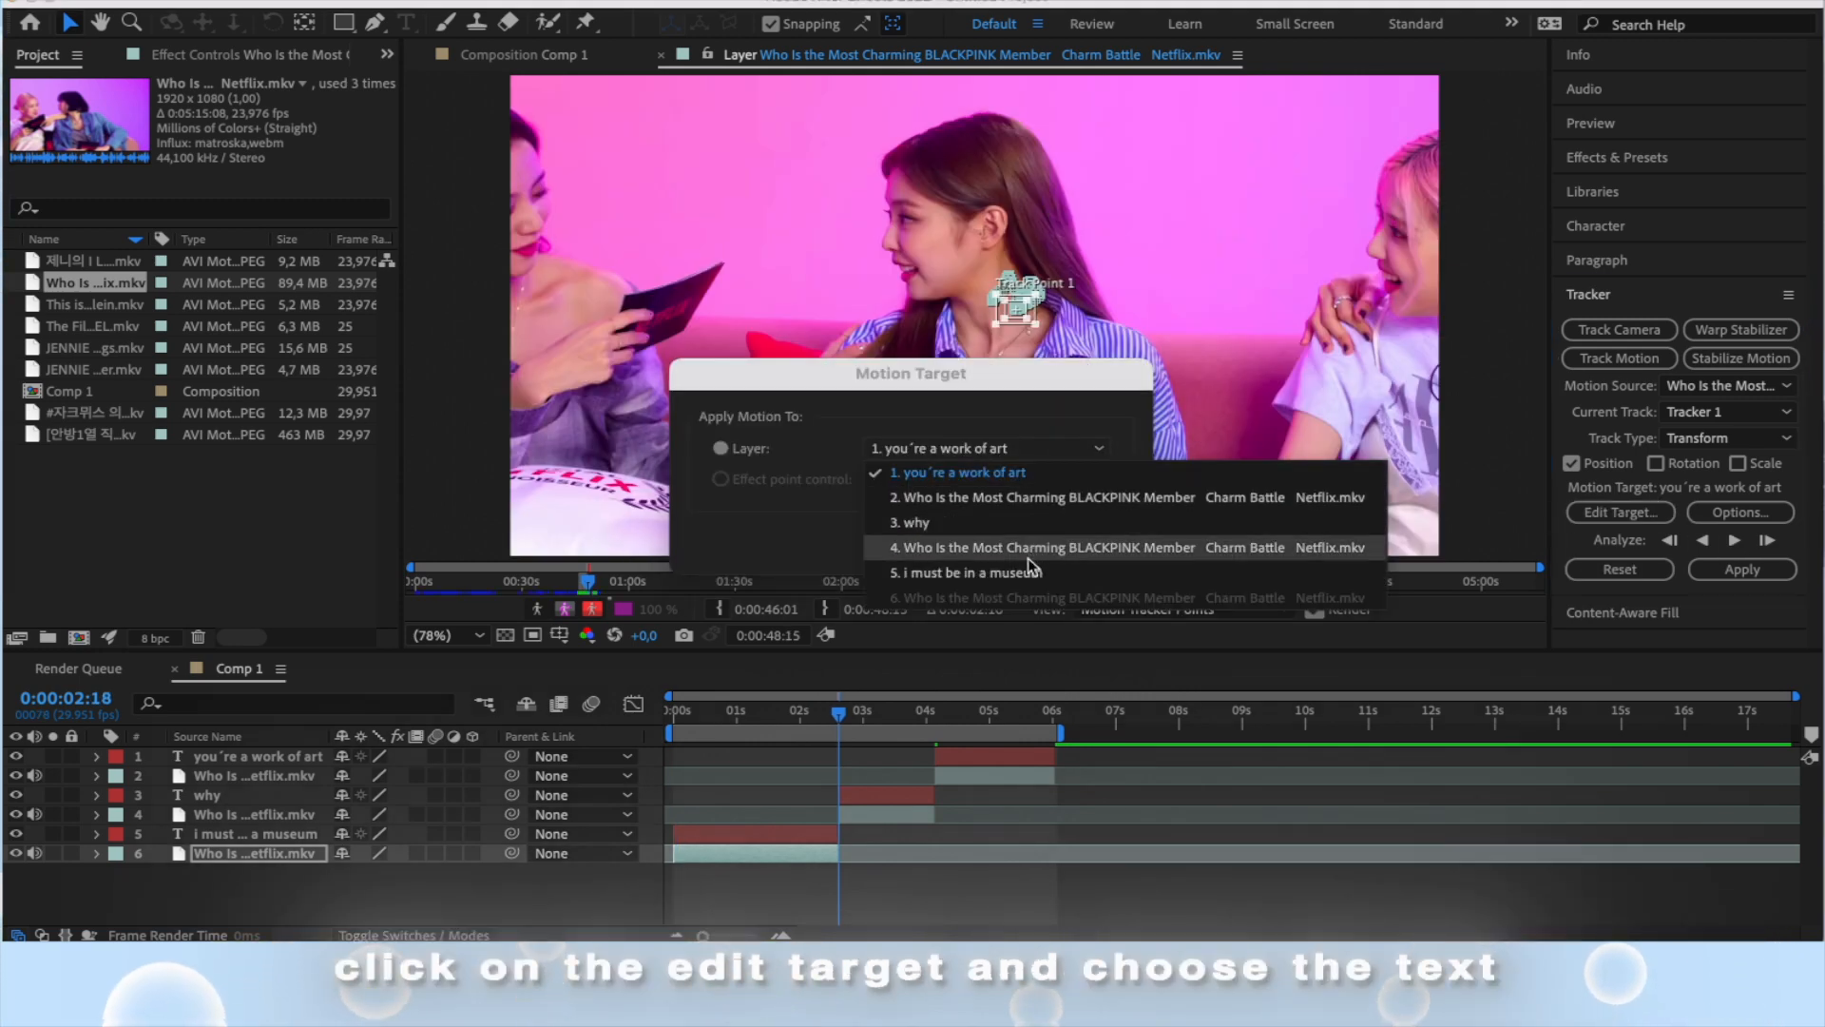
Step: Target layer 5 'i must be in a museum' and apply the face track
left_click(964, 571)
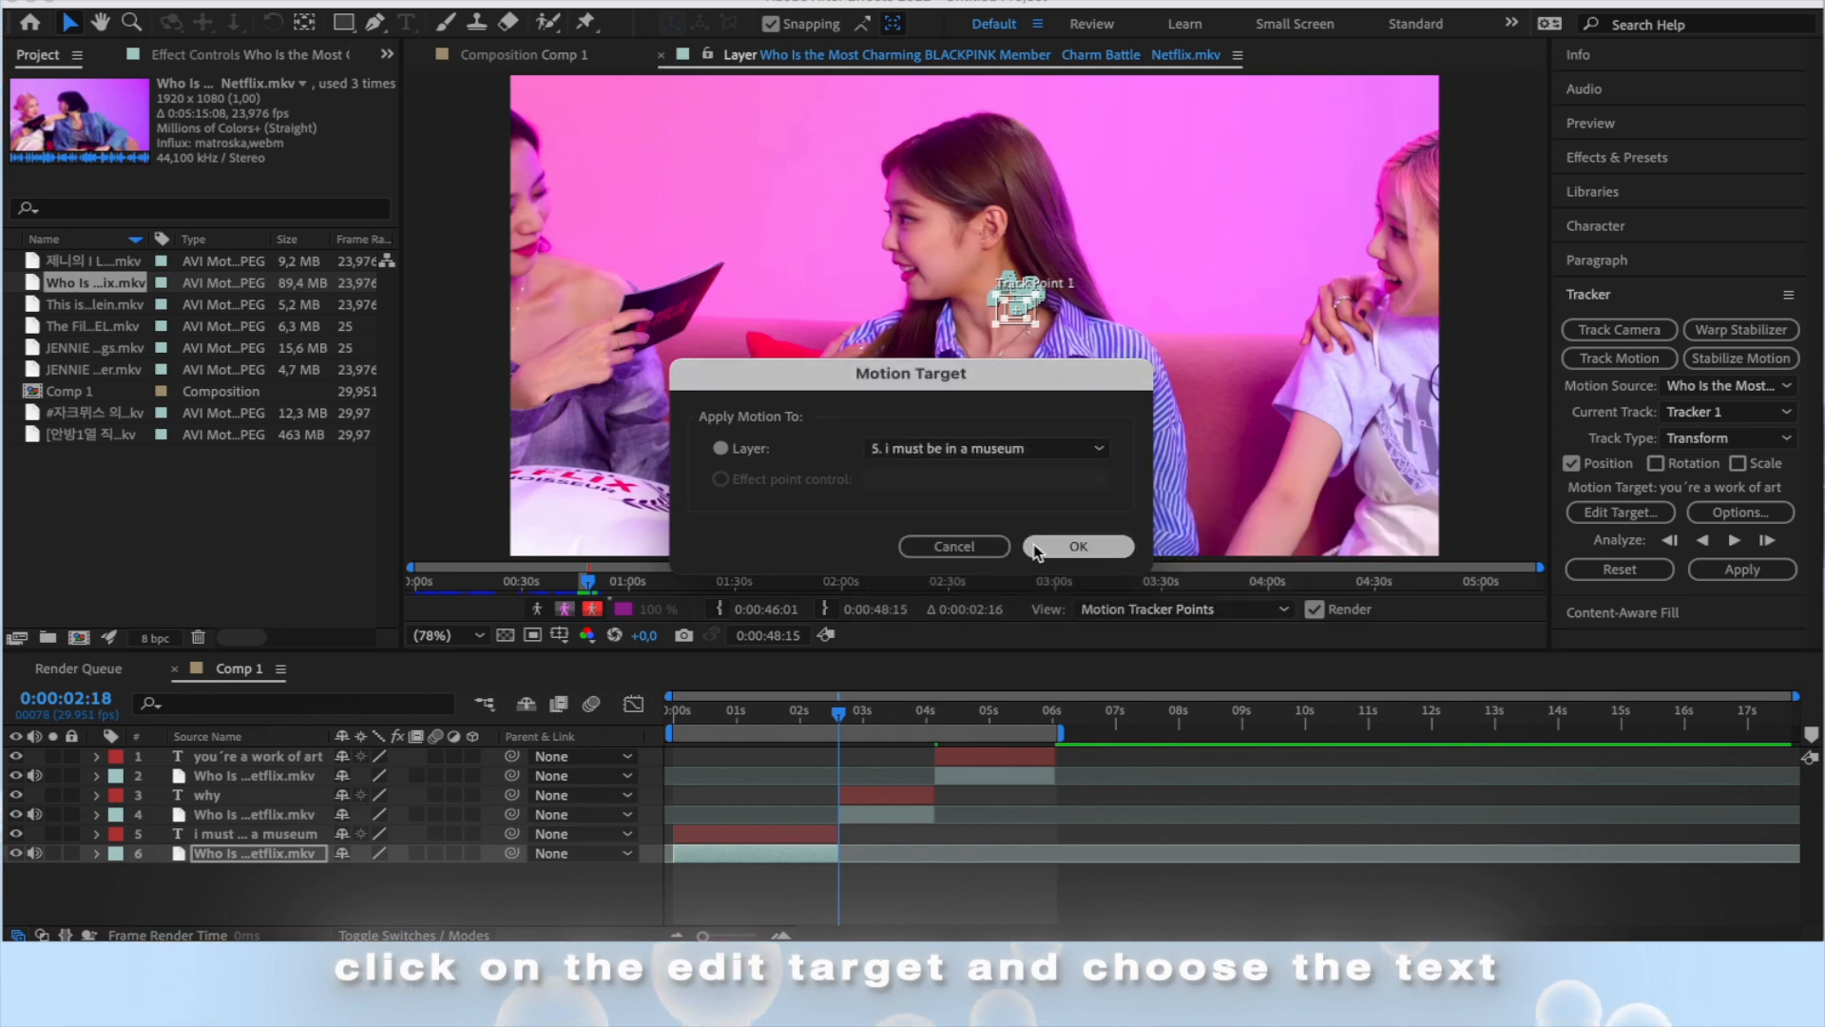
left_click(1077, 545)
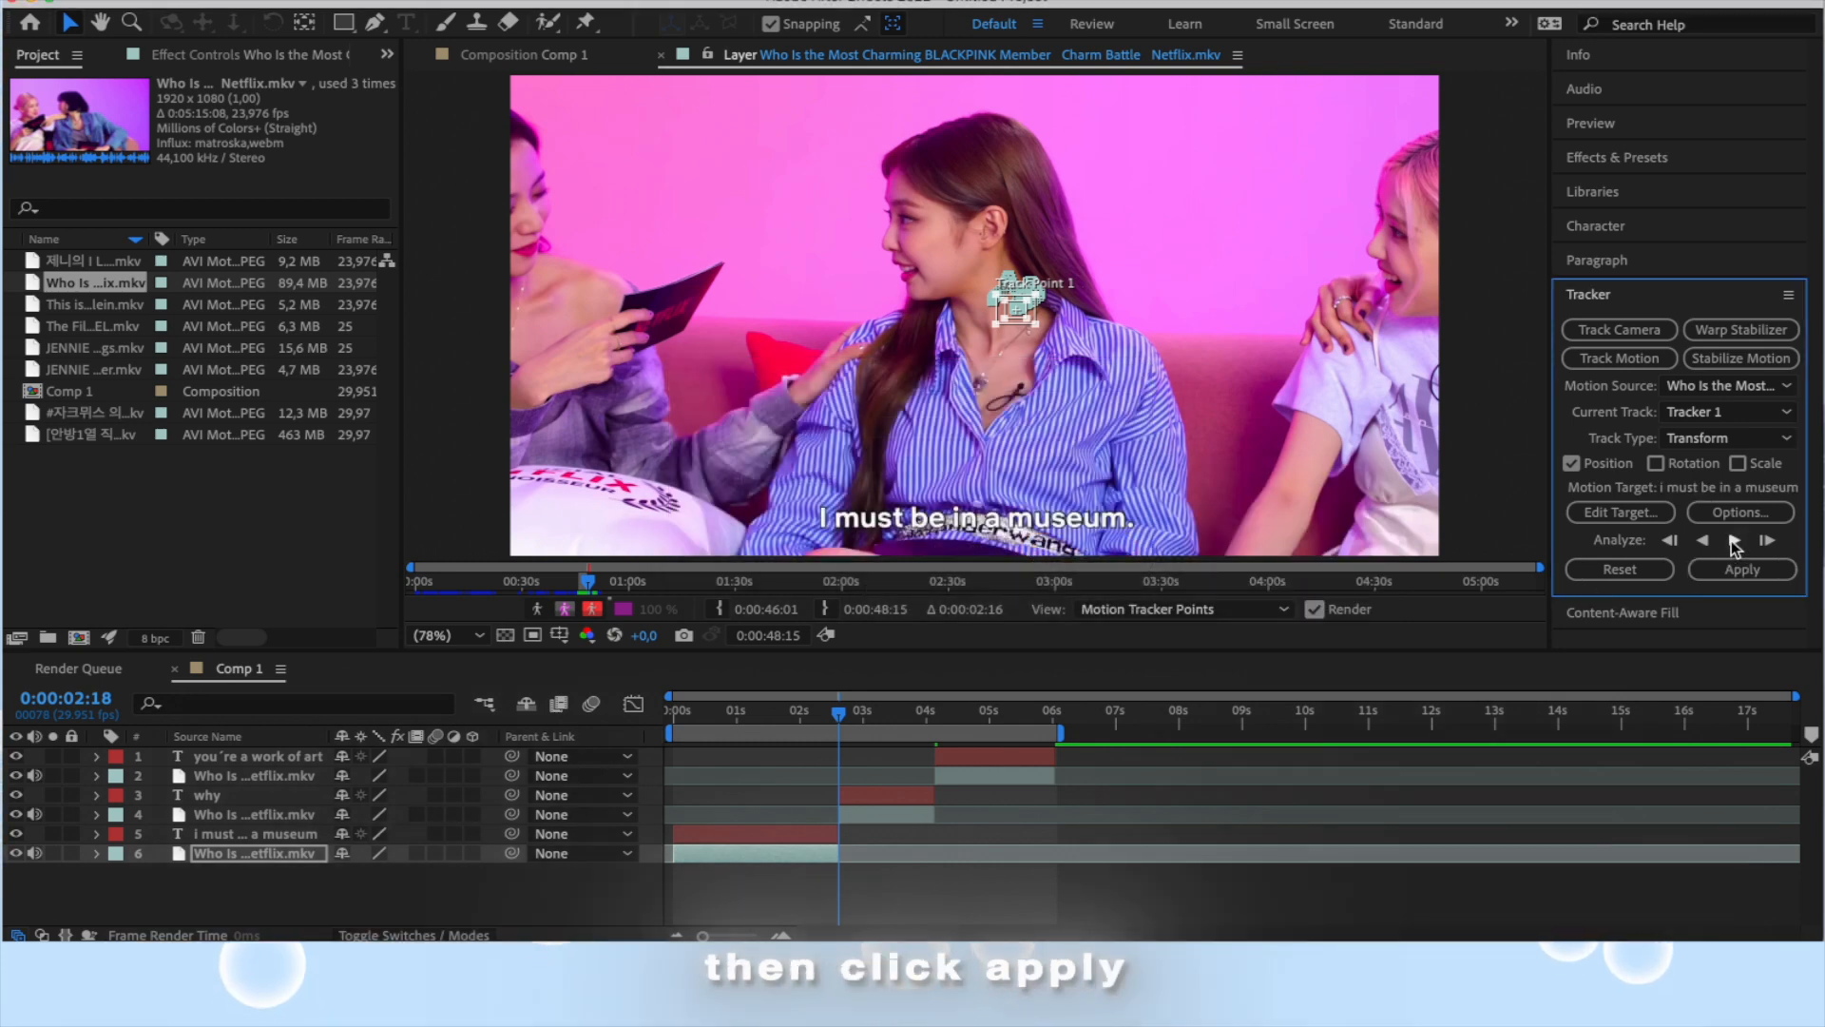
left_click(1741, 569)
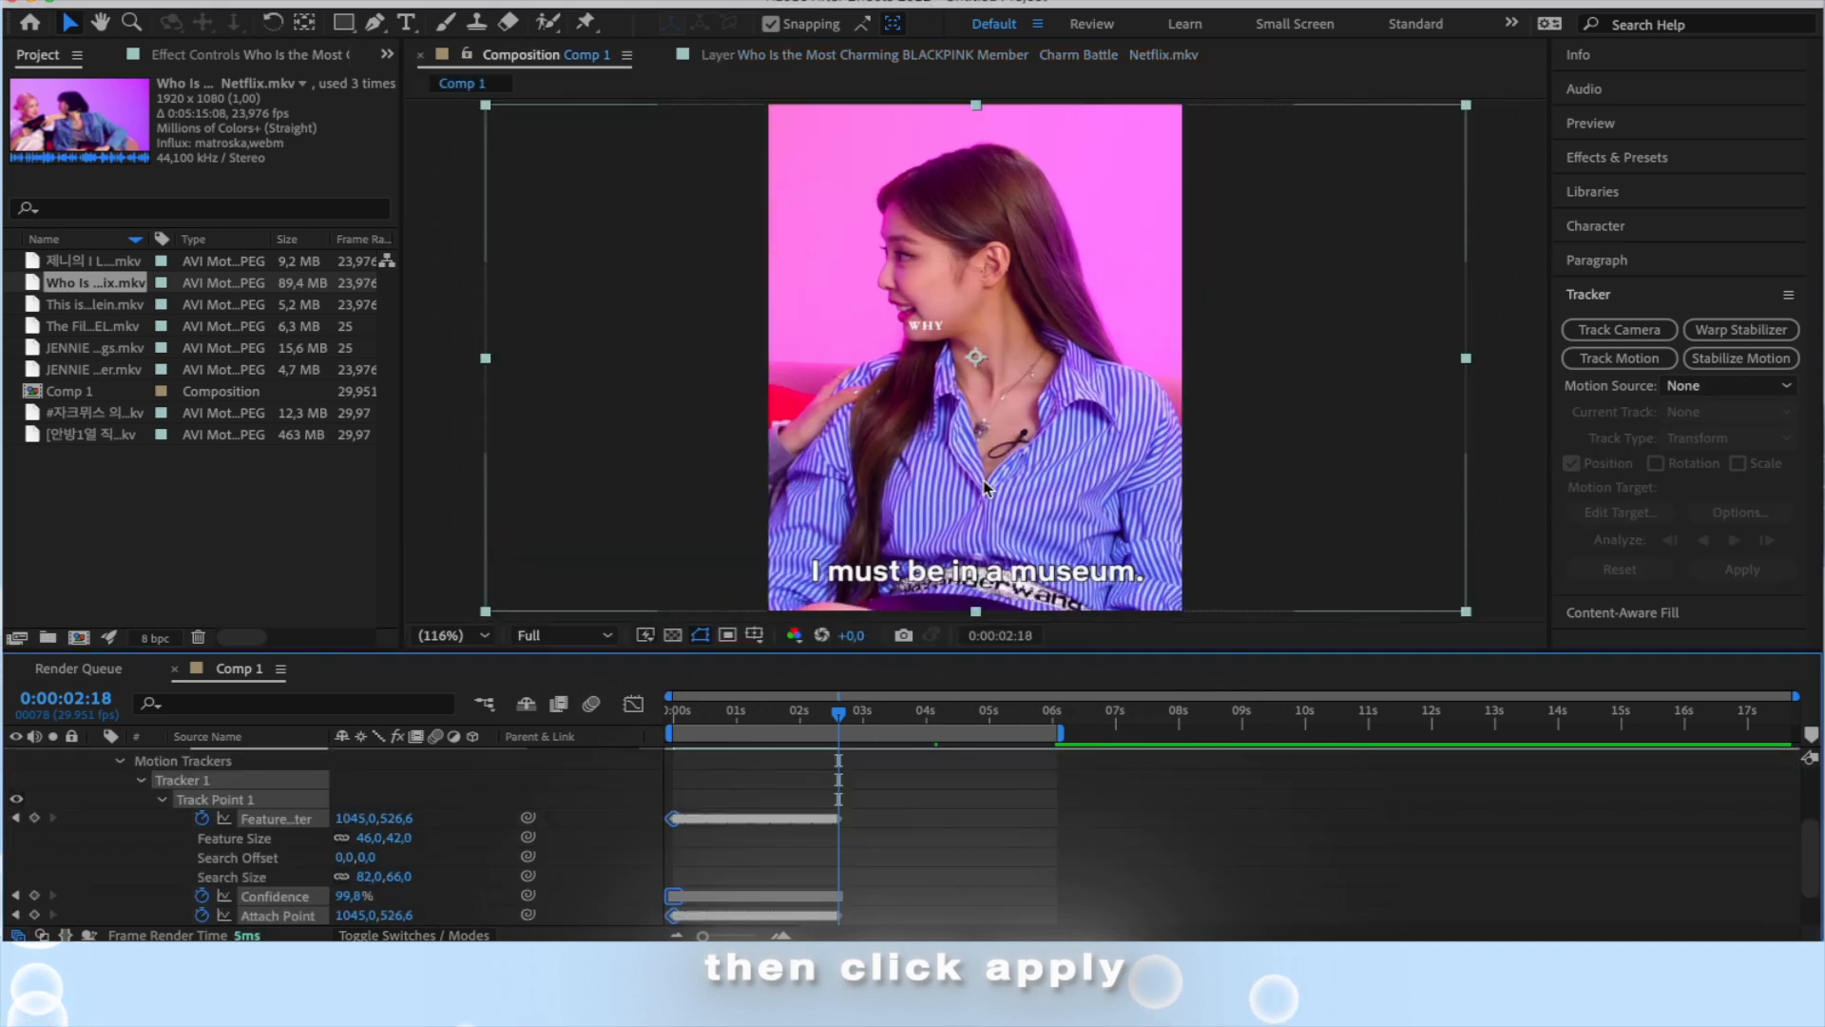
left_click(1741, 569)
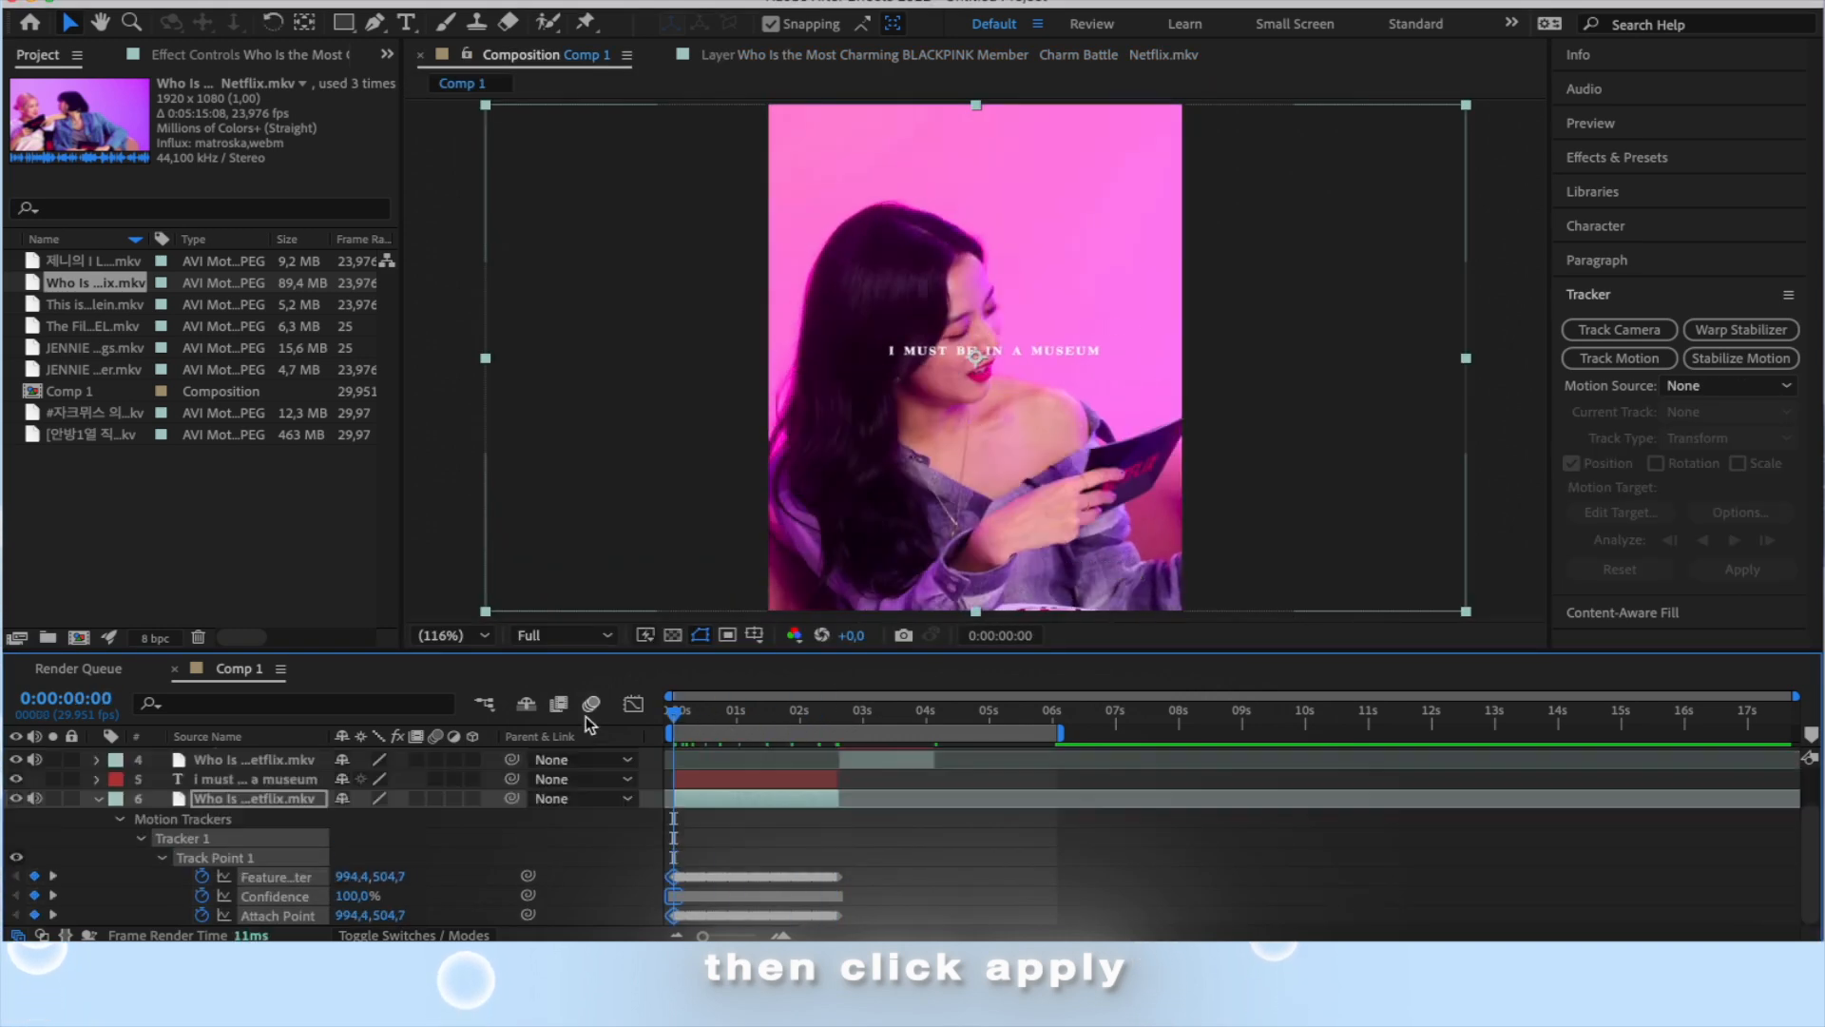
Step: Apply face tracks to the 'why' and 'you're a work of art' captions
left_click(1738, 569)
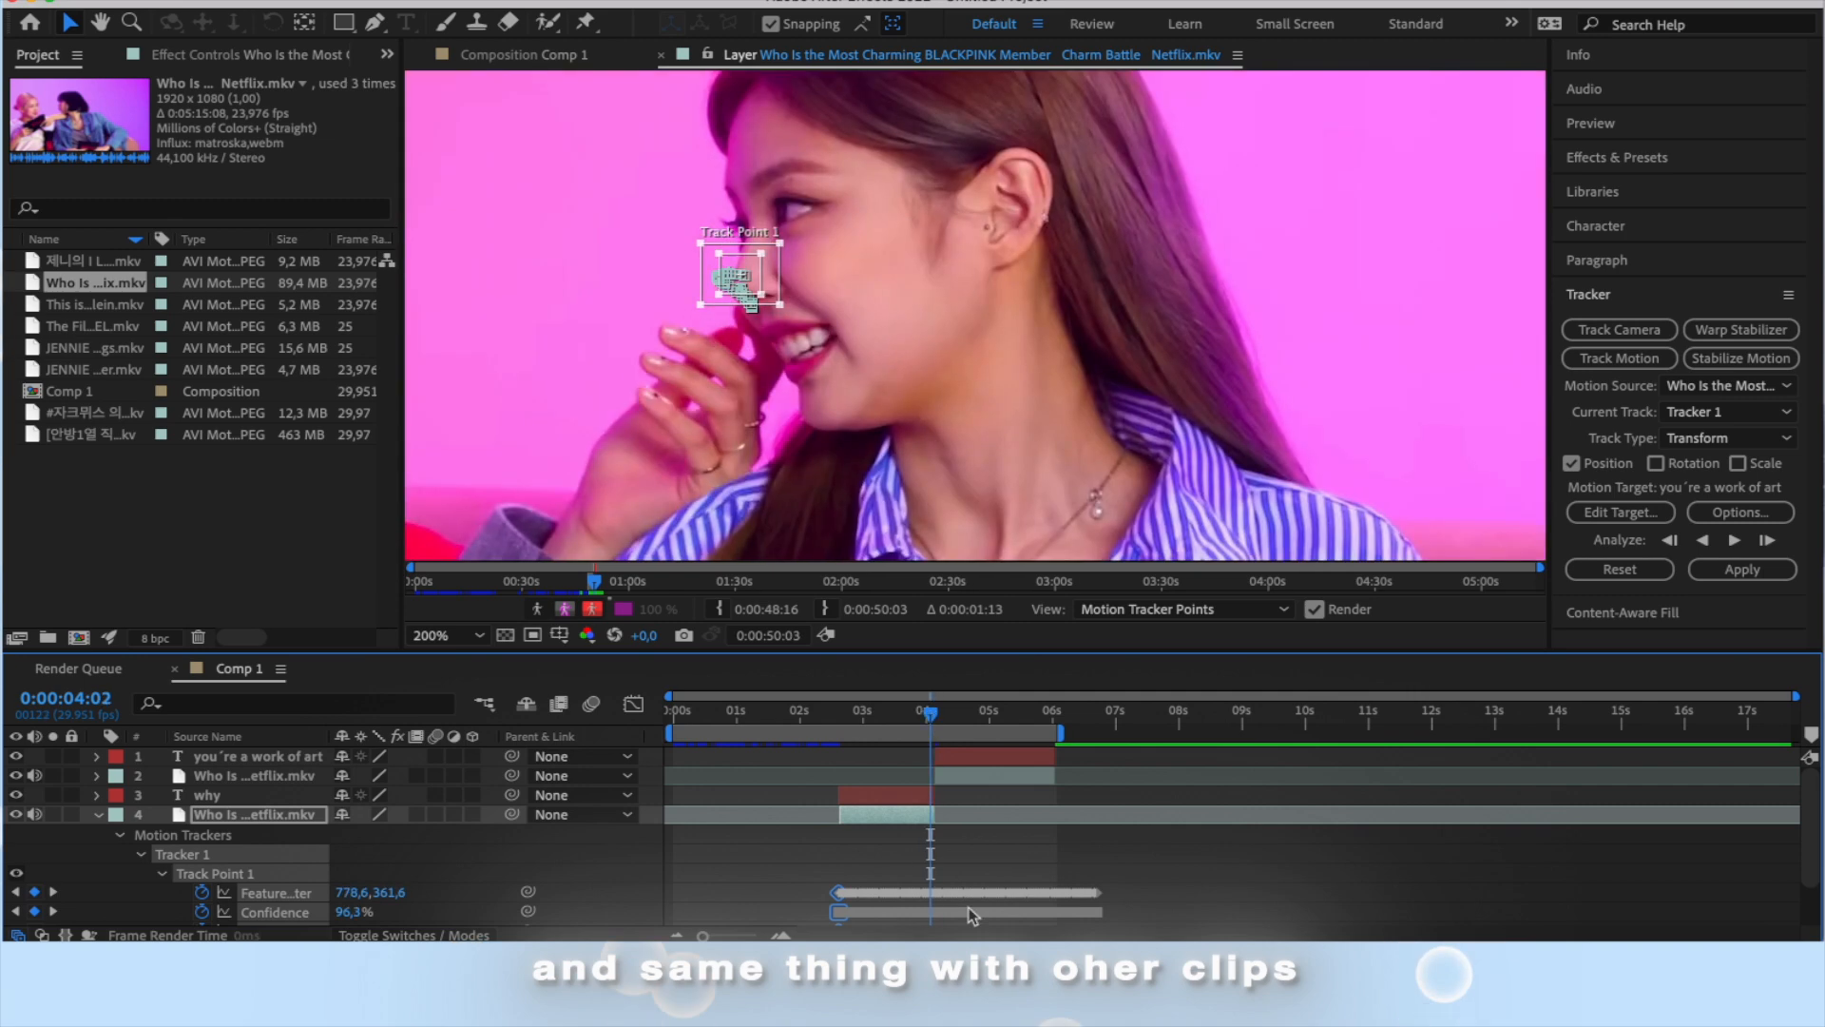
left_click(547, 53)
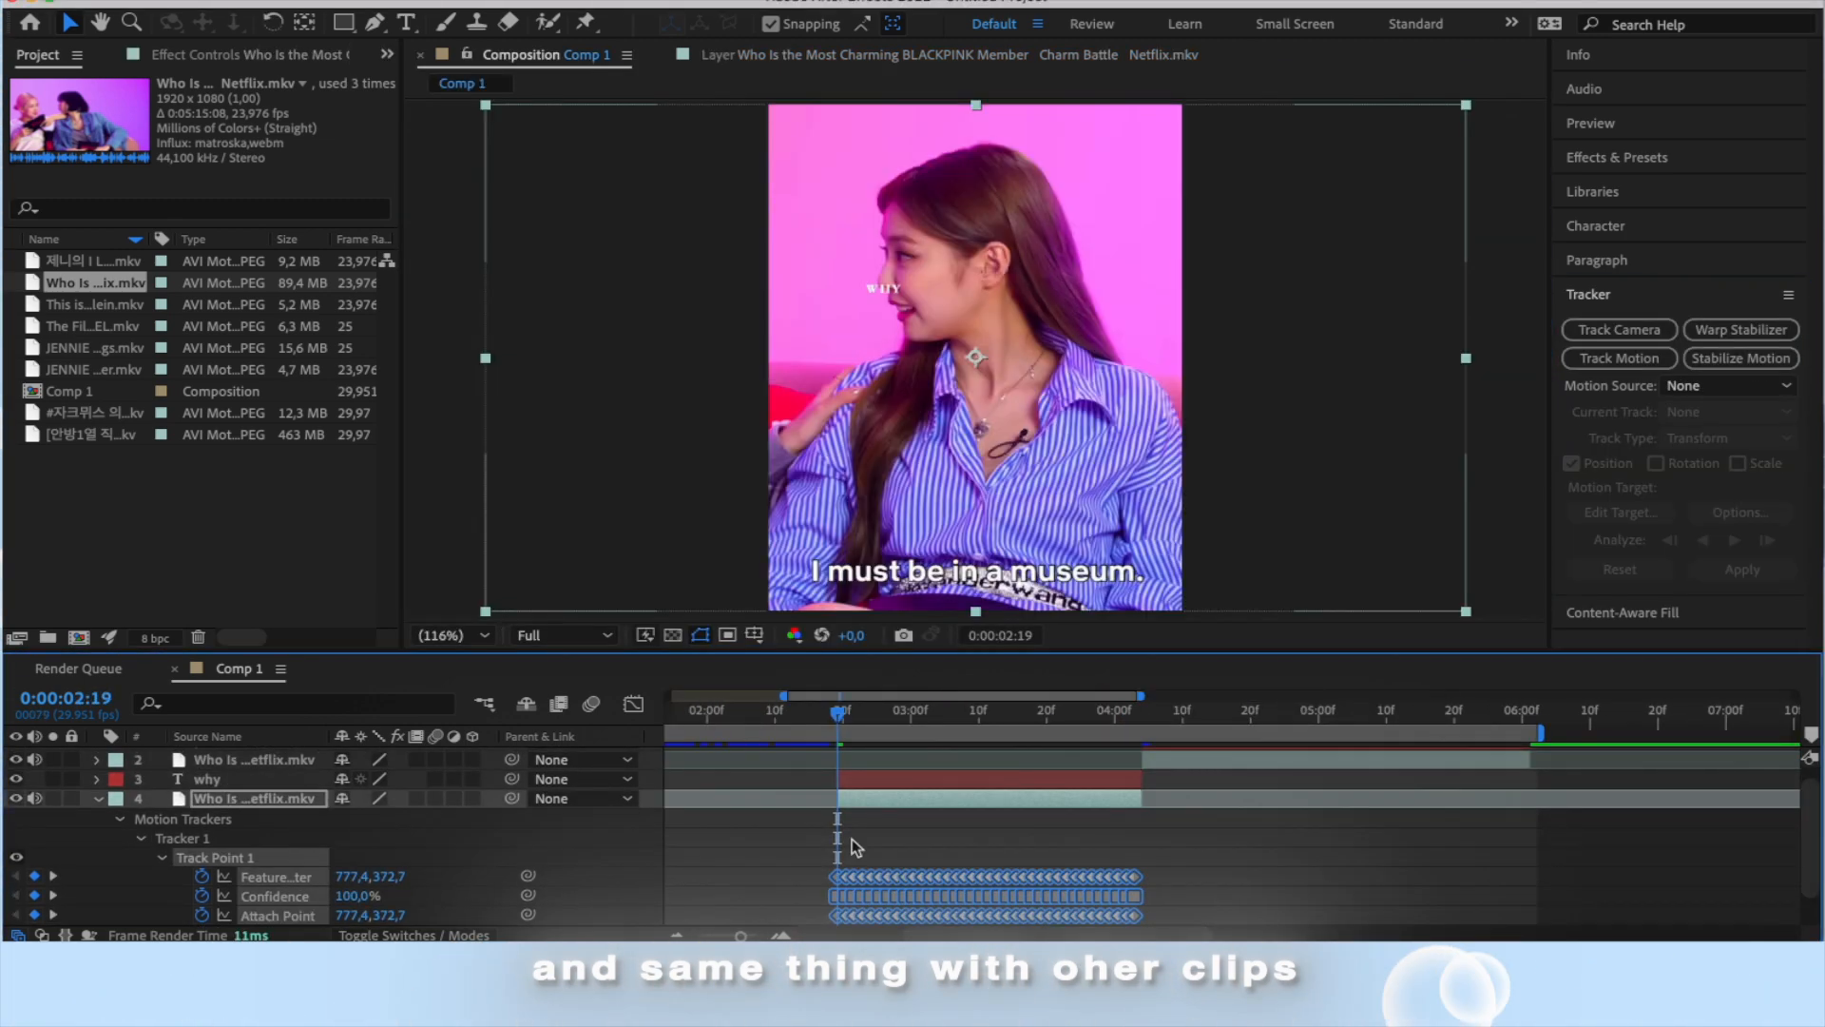
left_click(1198, 710)
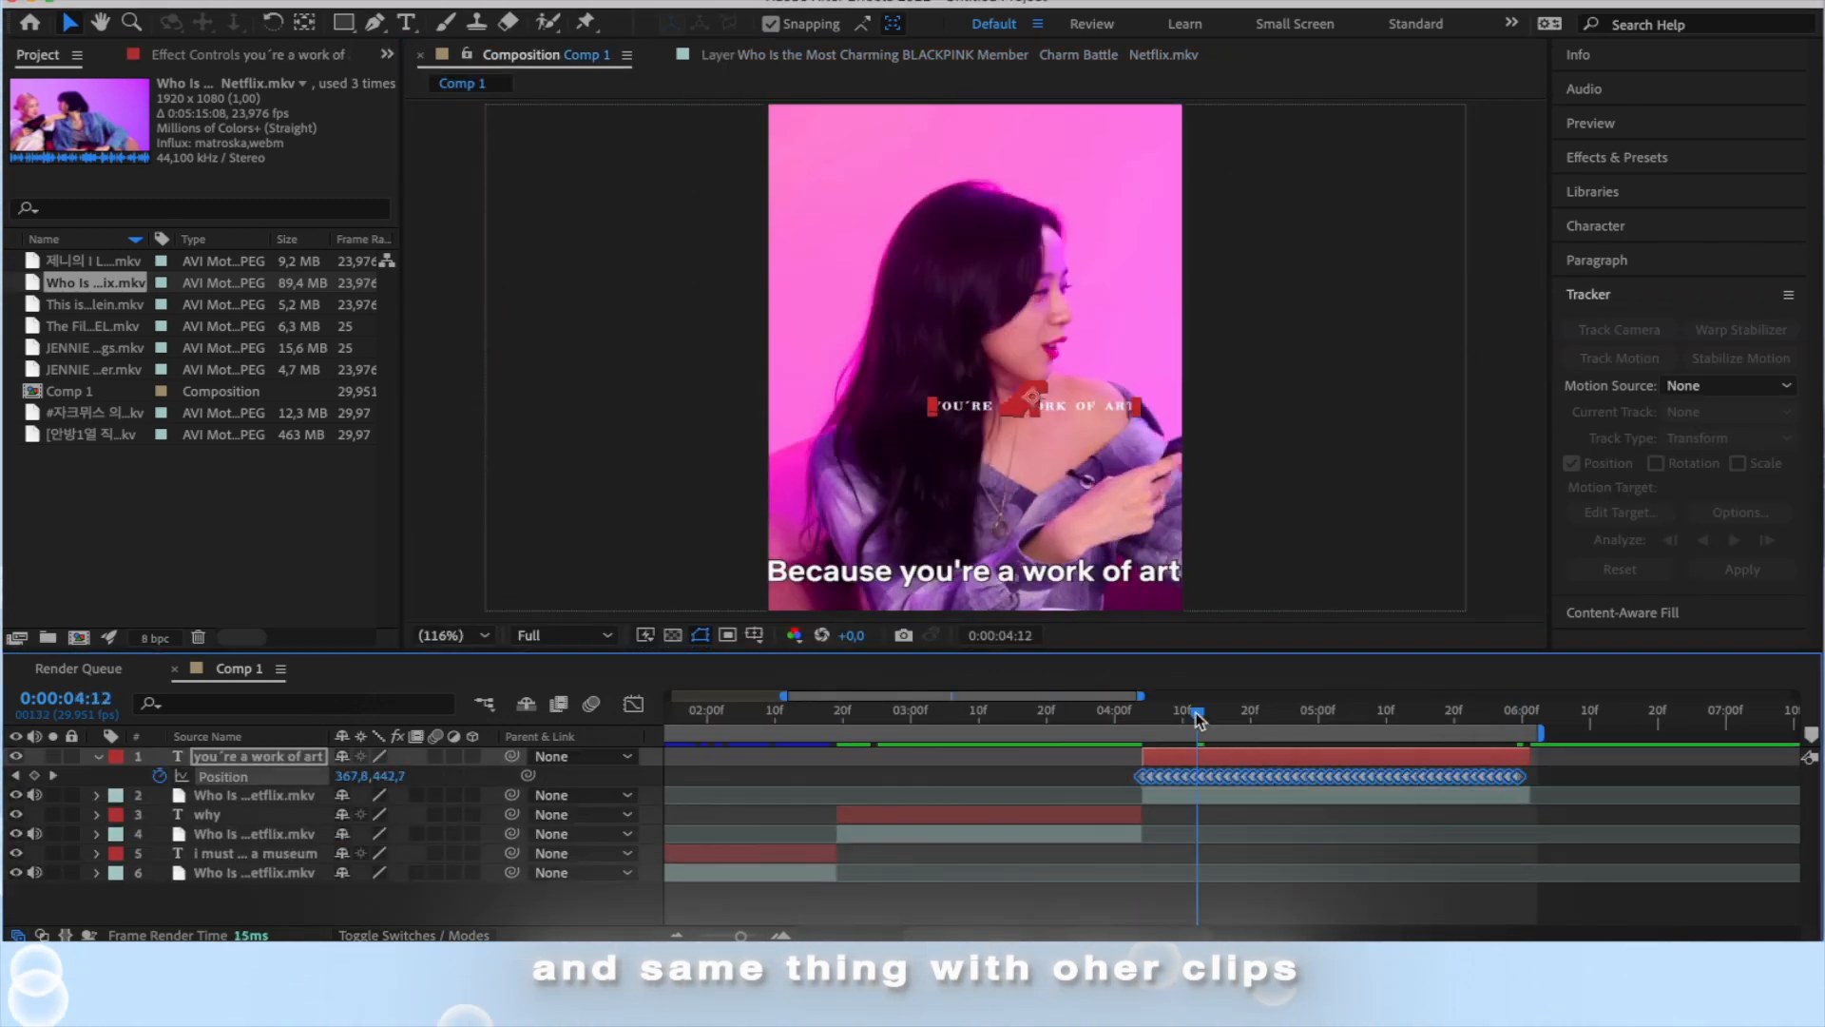